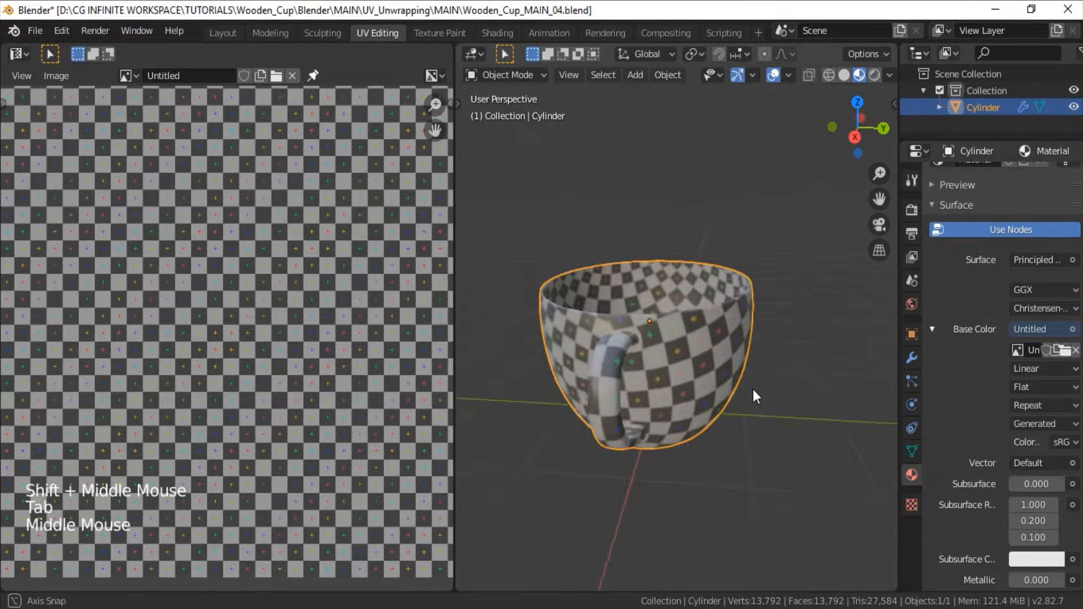
- Orbit around the checker-textured cup before moving to the Modeling workspace
drag(755, 397, 482, 322)
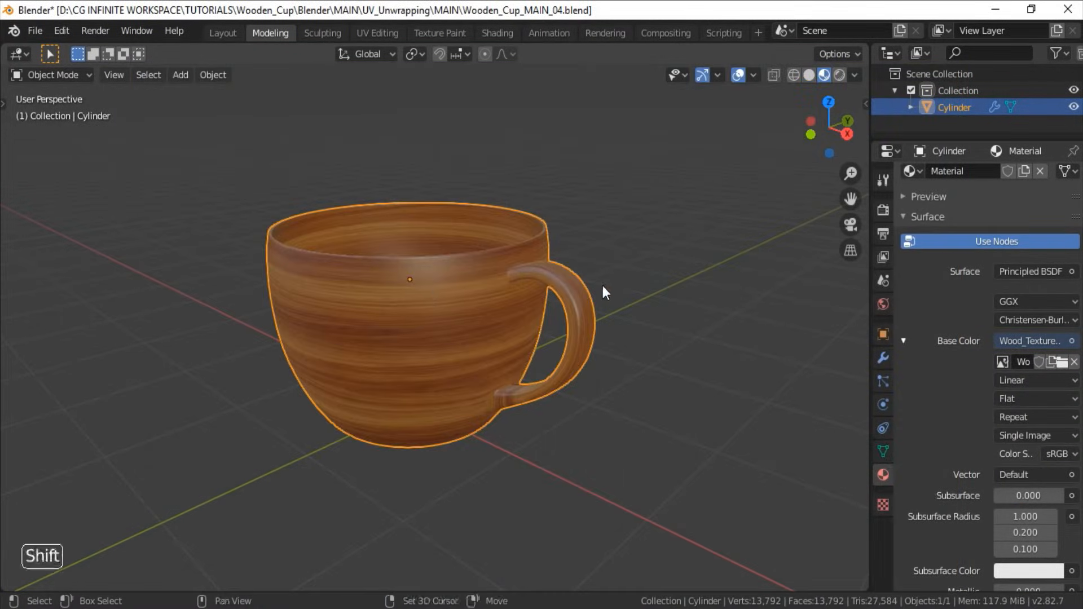
drag(605, 292, 615, 338)
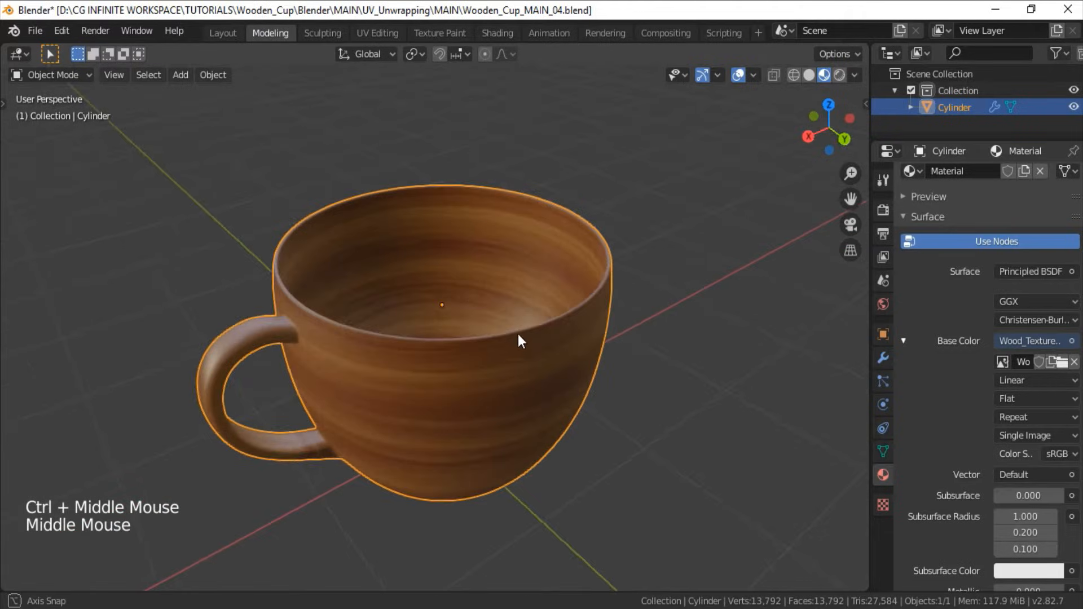
drag(518, 339, 677, 273)
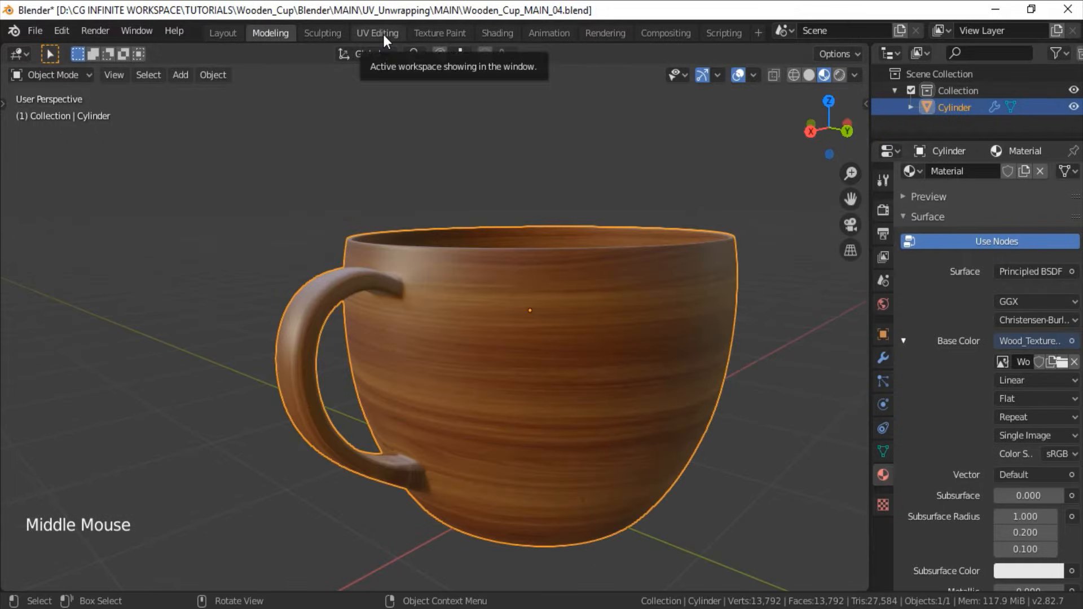
- Enter Edit Mode on the cup in UV Editing with the whole mesh and its UV islands shown
click(377, 33)
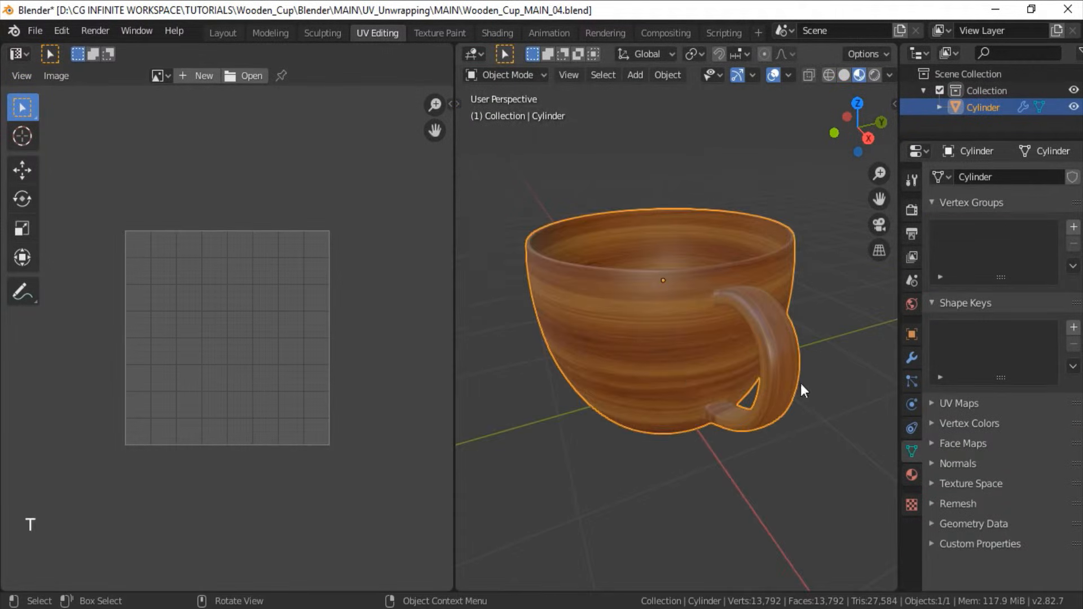
key(Tab)
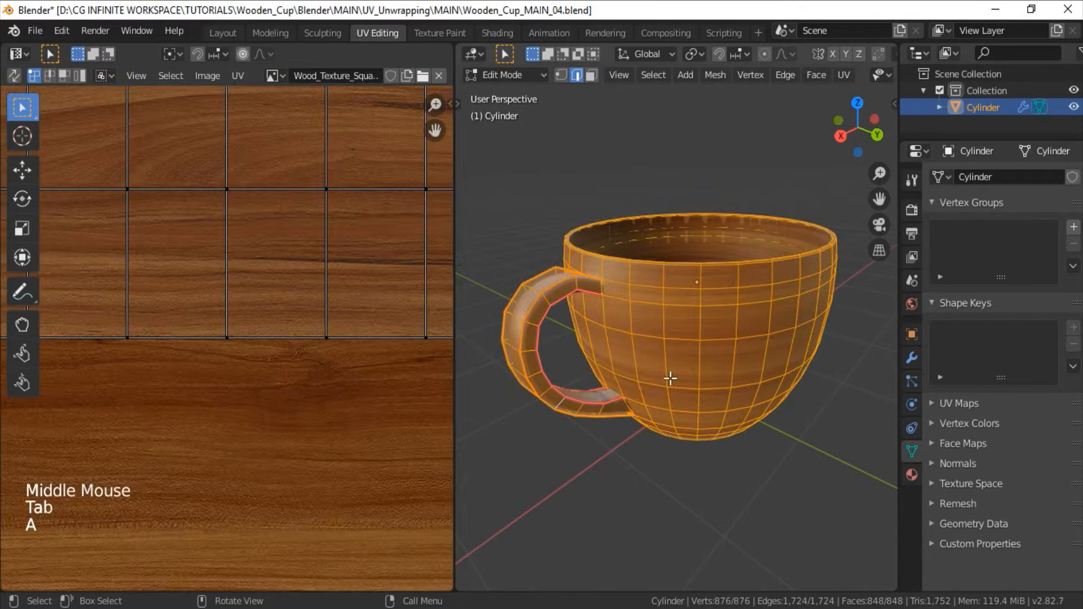
scroll(down, 3)
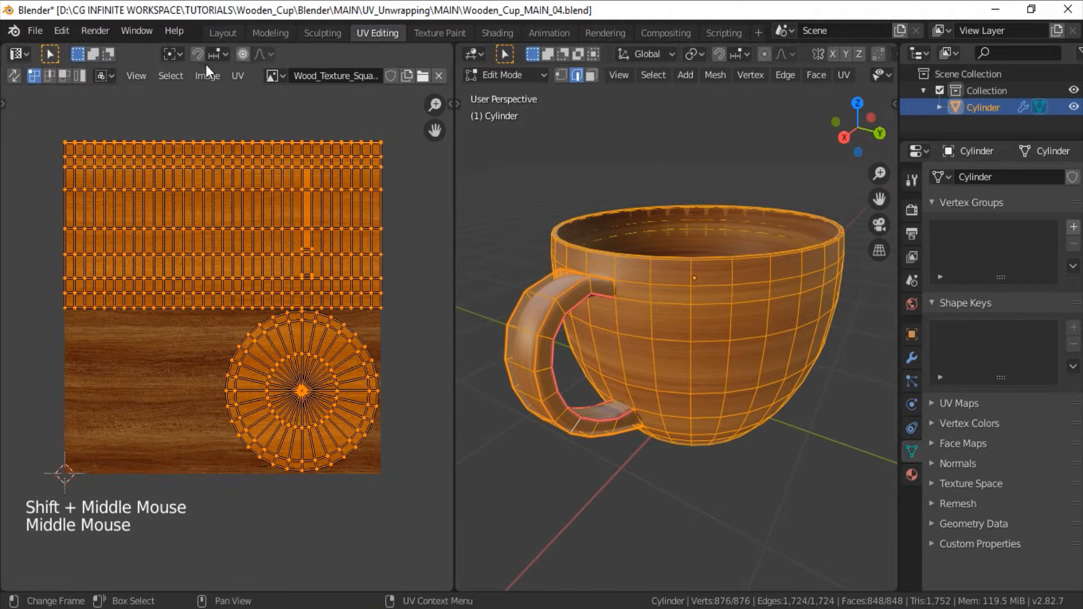
- Create a new Untitled grid test image and assign it as the cup material's Base Color
click(206, 75)
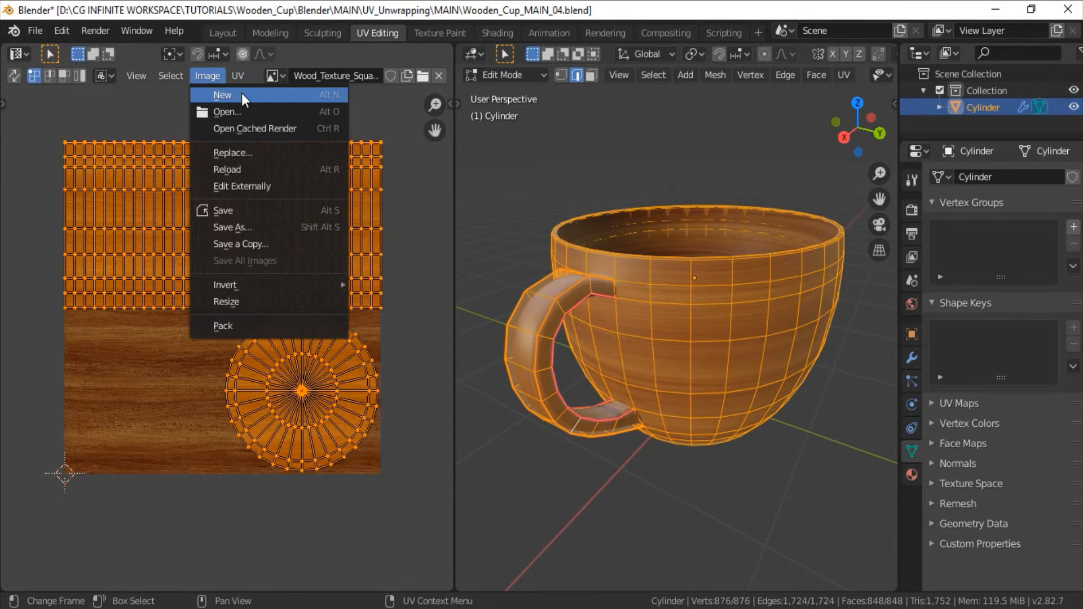
click(223, 95)
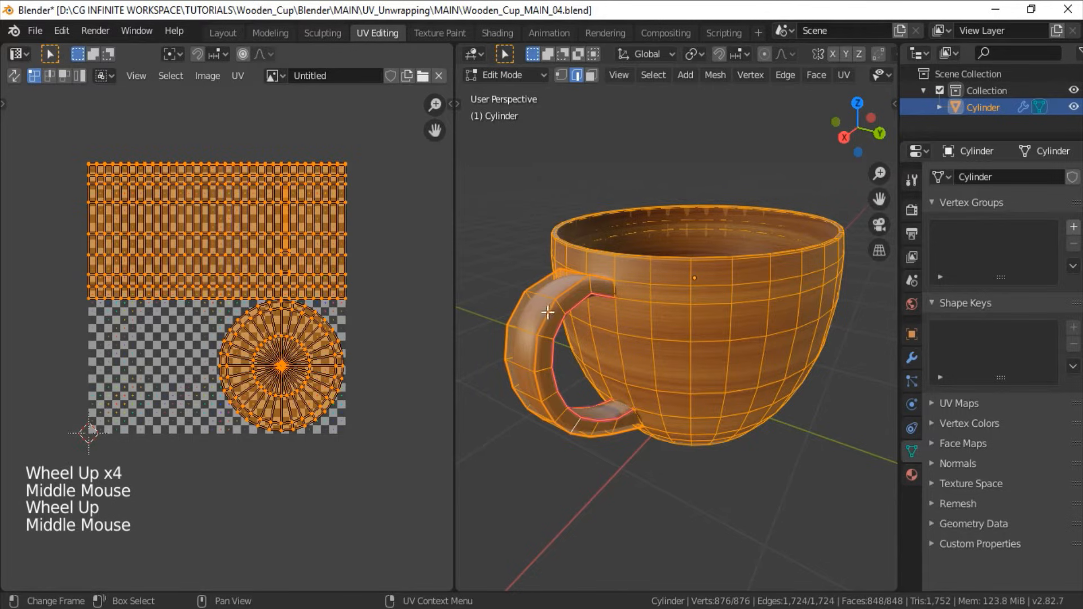
click(912, 475)
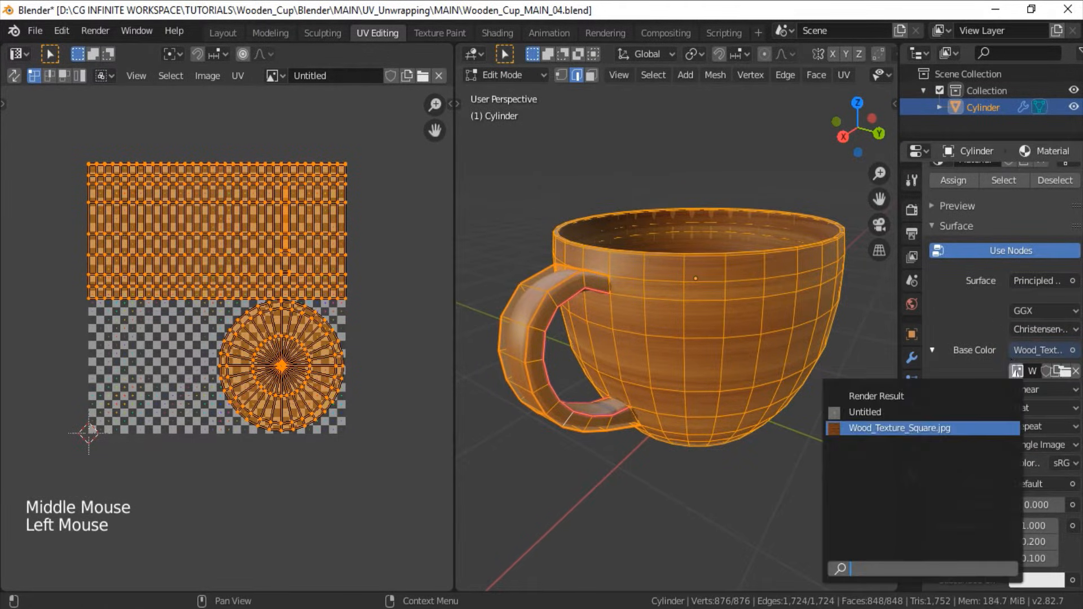
click(865, 413)
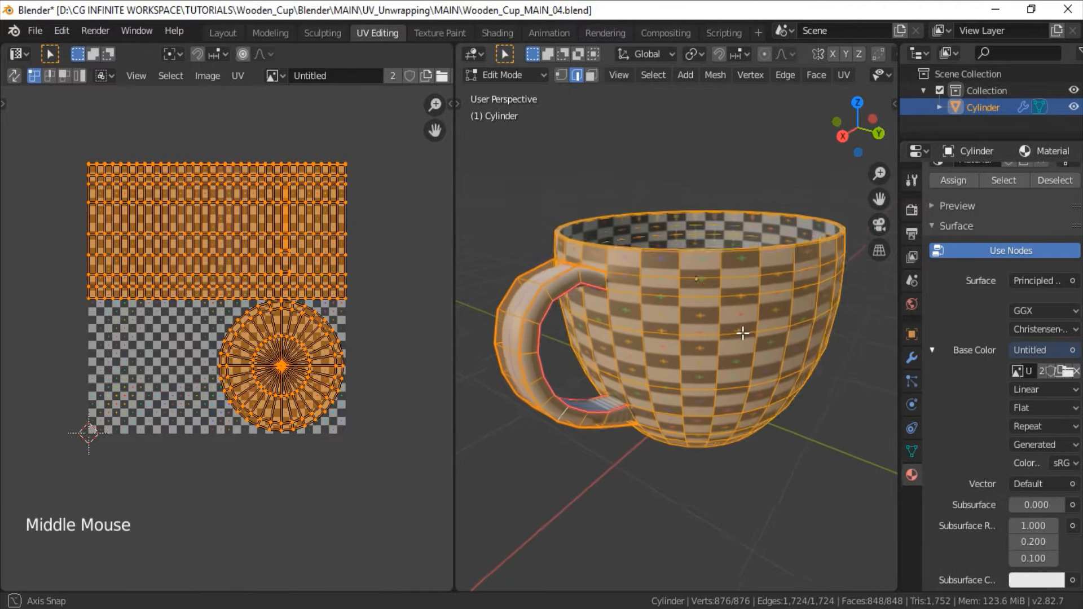
- Orbit the cup to inspect the checker pattern on the handle and inside the bowl
drag(743, 334, 829, 318)
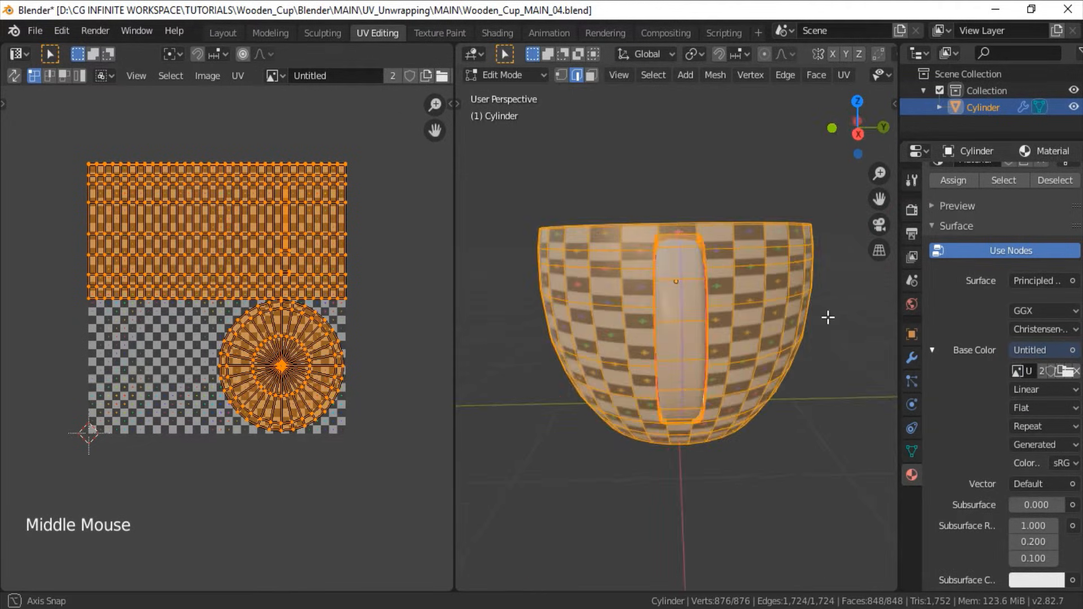
drag(691, 319, 593, 321)
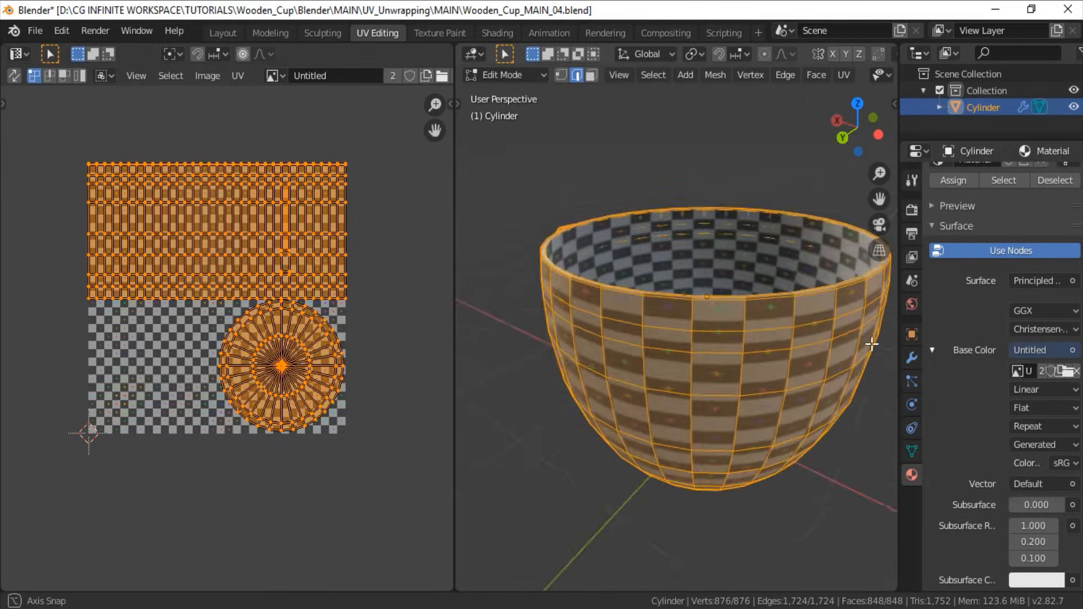
drag(870, 343, 723, 374)
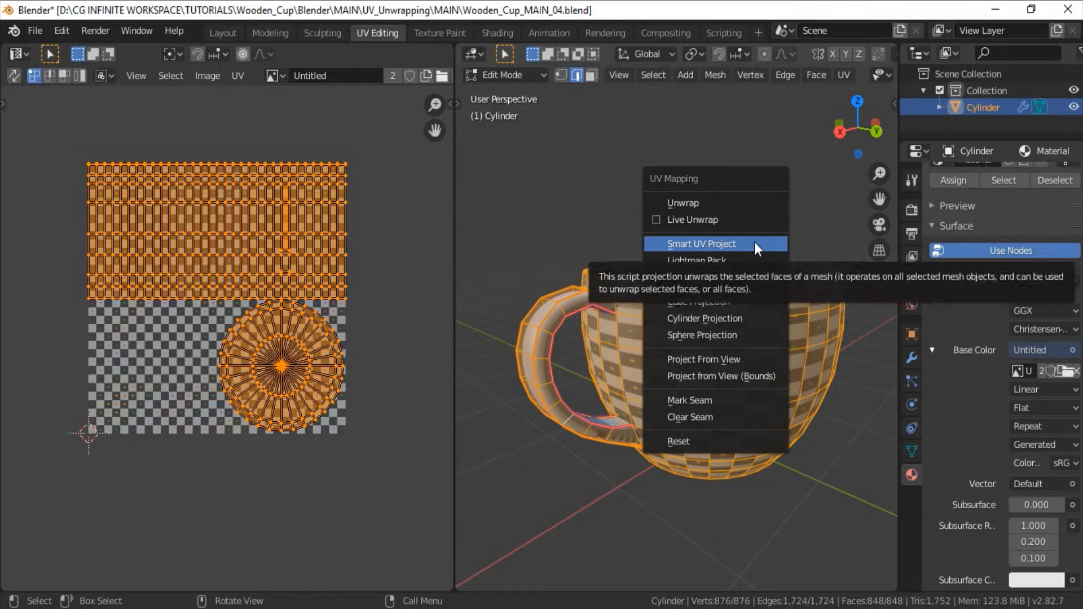
- Re-unwrap the cup with Smart UV Project and inspect the checker result in Object Mode
click(700, 244)
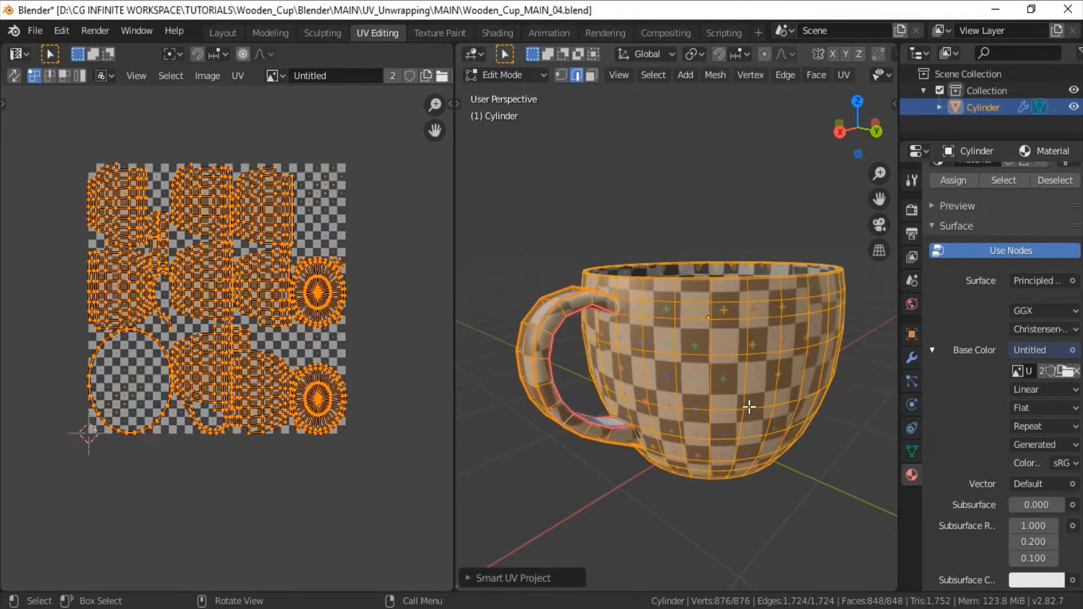
scroll(up, 3)
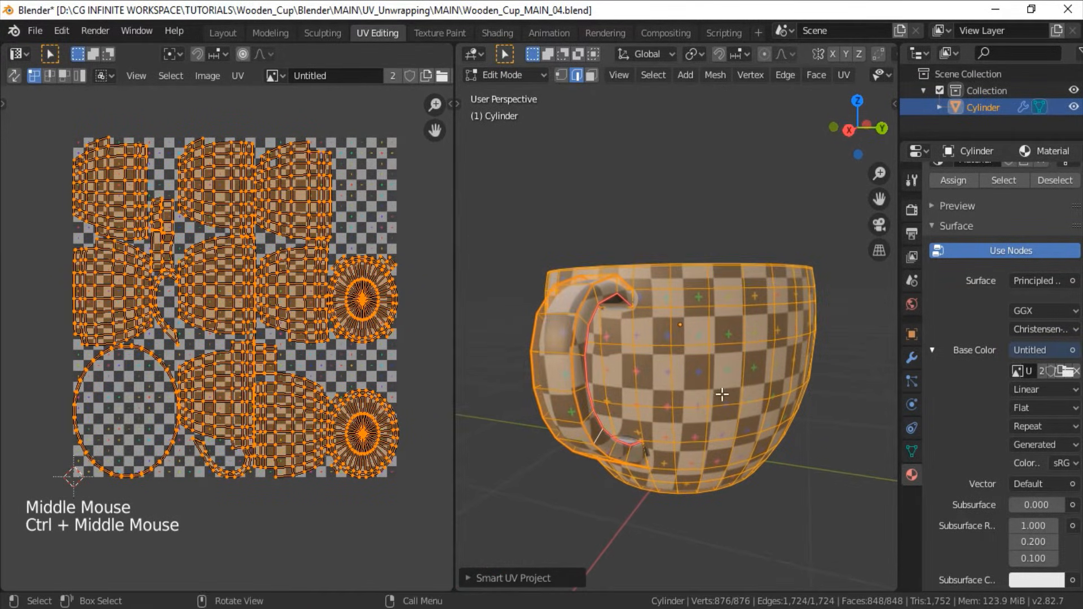
drag(724, 395, 786, 324)
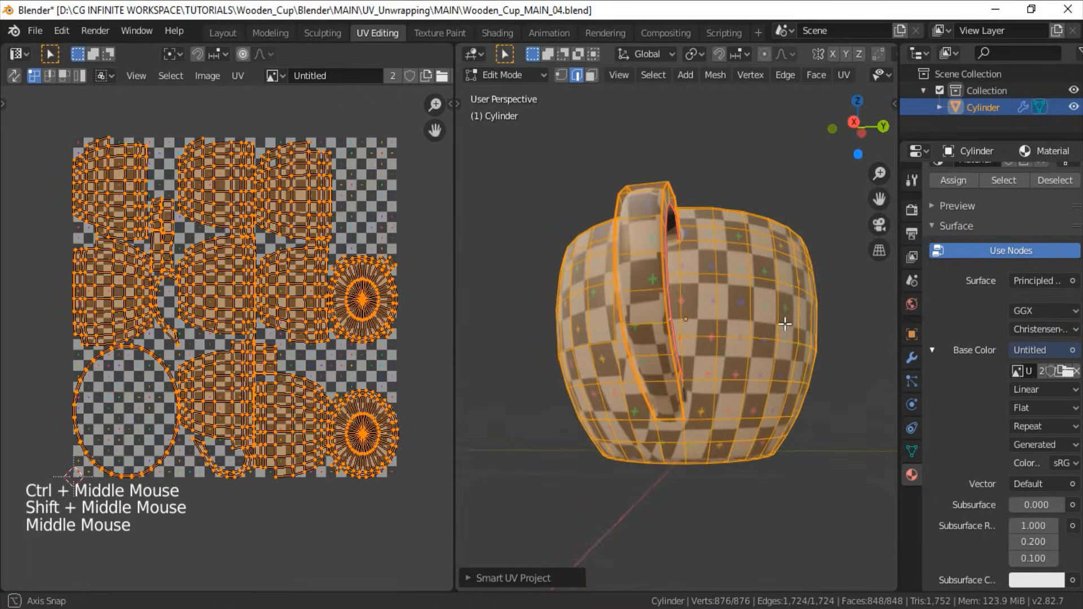
key(Tab)
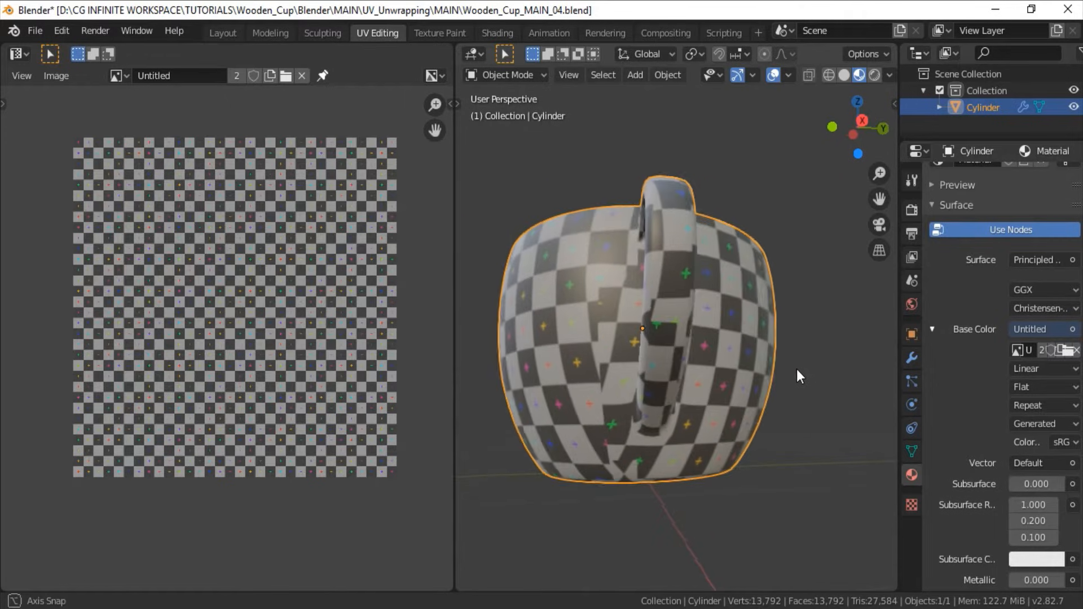
drag(794, 377, 719, 406)
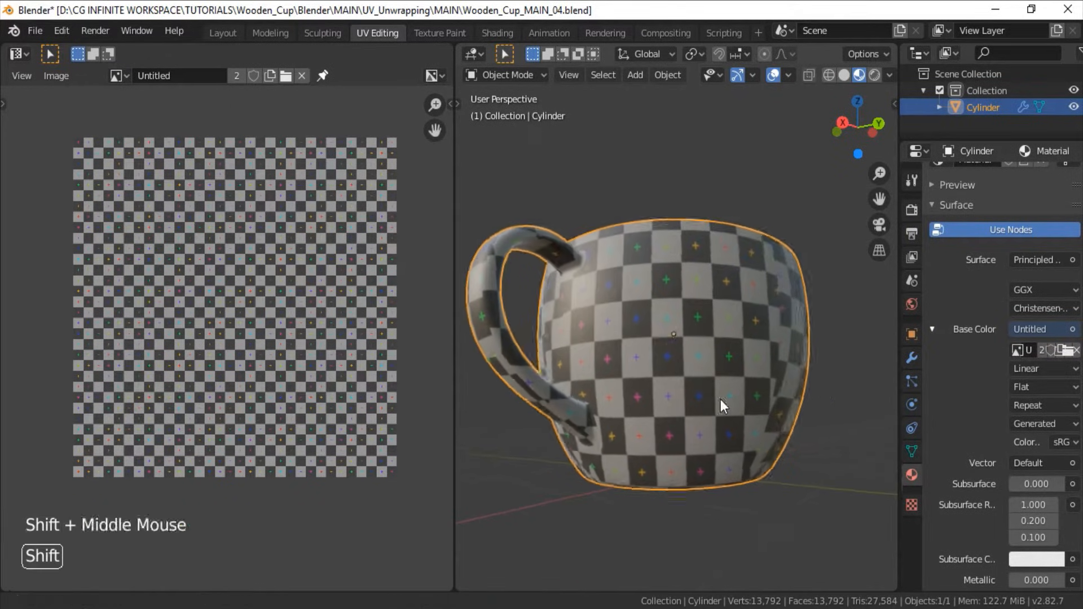
- Mark the cup's rim edge loop as a UV seam, then select the whole mesh again
key(Tab)
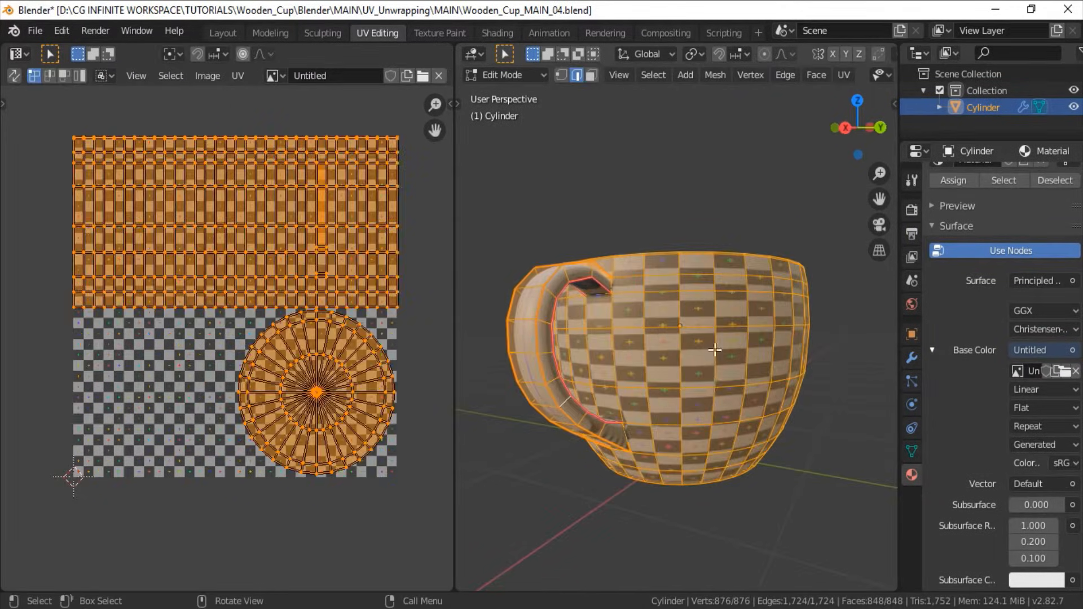
drag(716, 348, 622, 306)
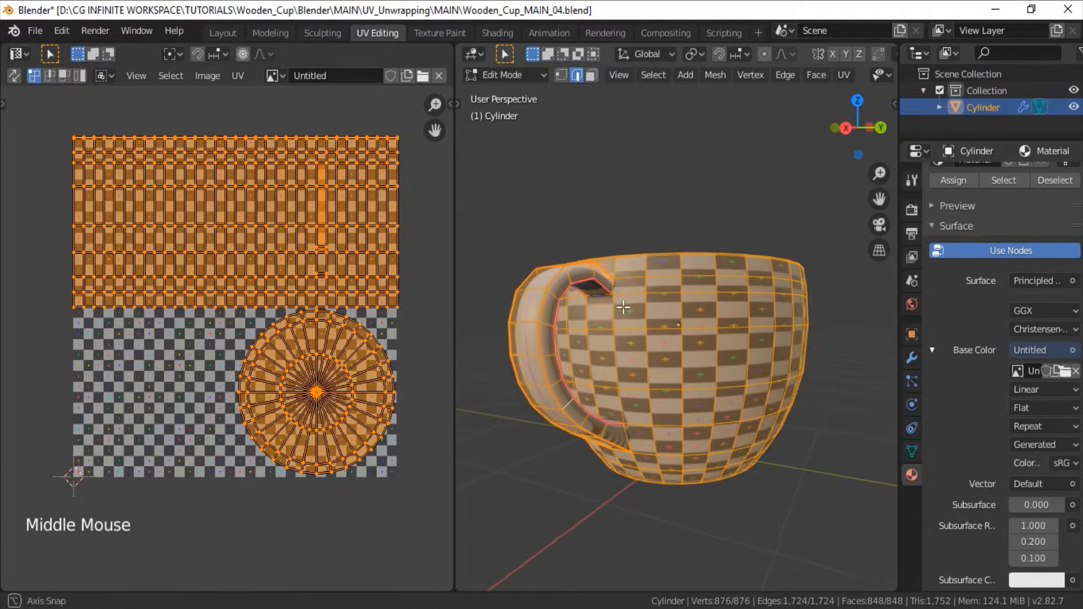
drag(622, 307, 764, 383)
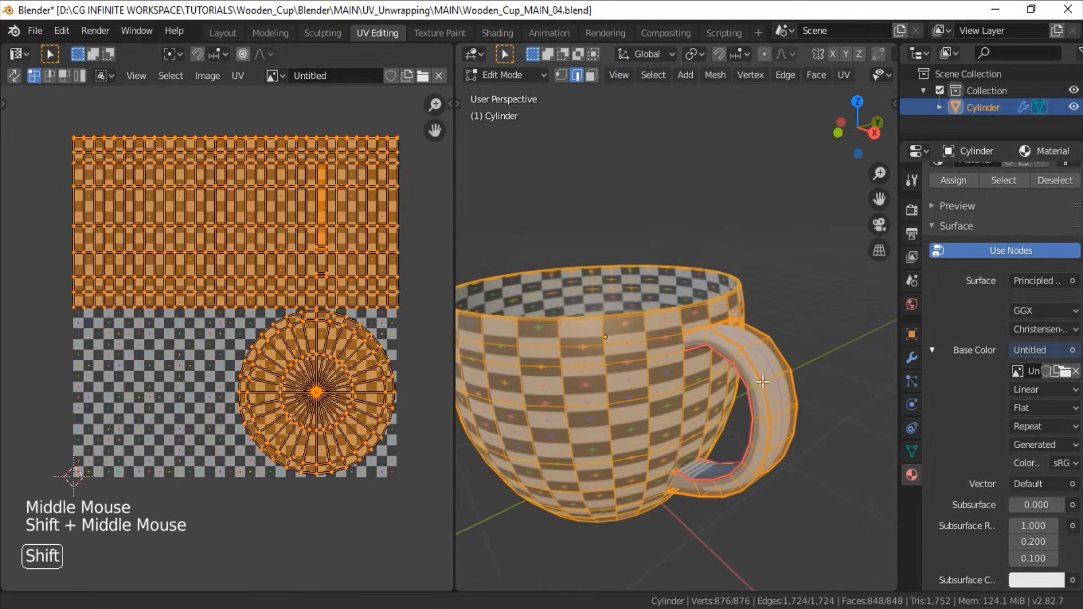
drag(764, 383, 756, 348)
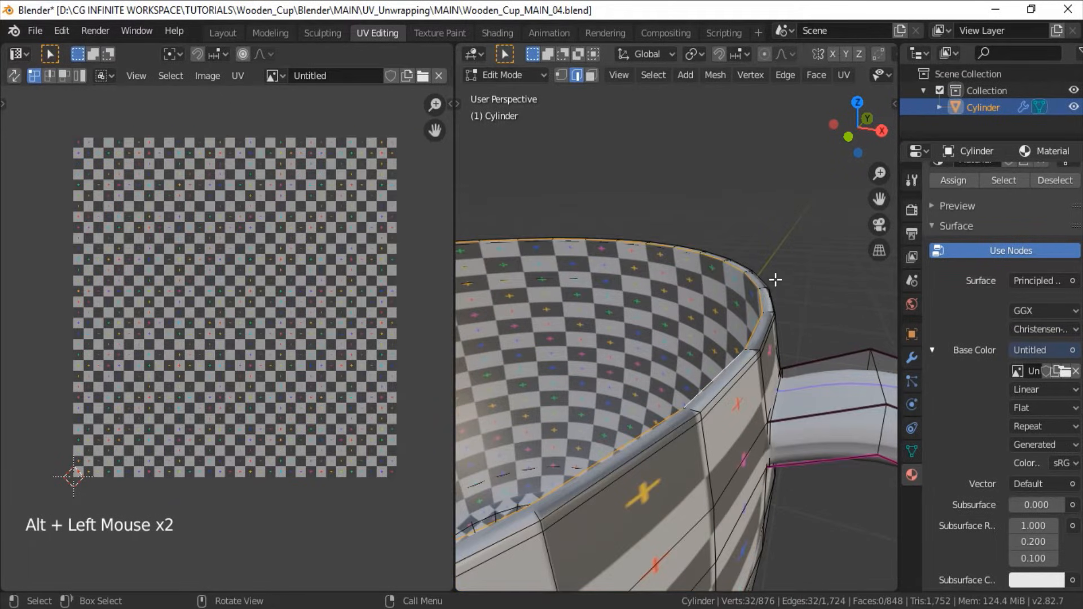
right_click(775, 280)
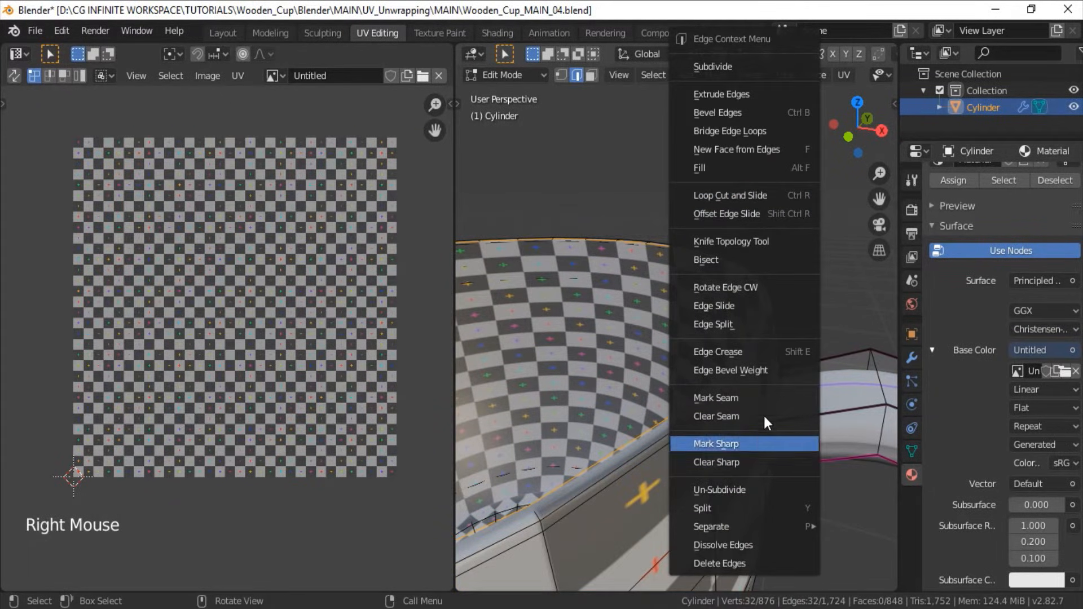
scroll(down, 3)
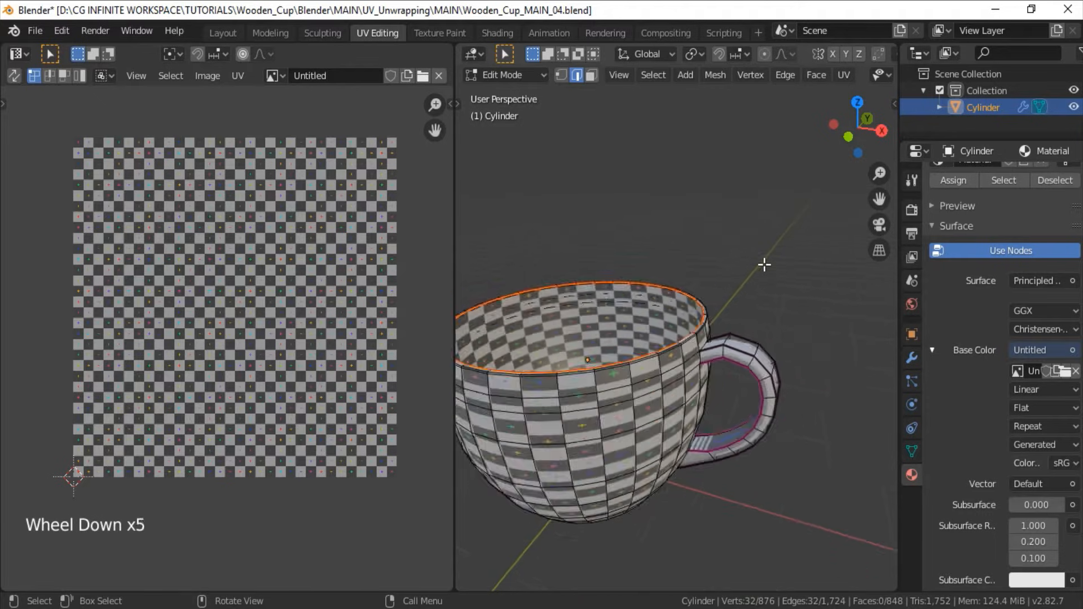
key(a)
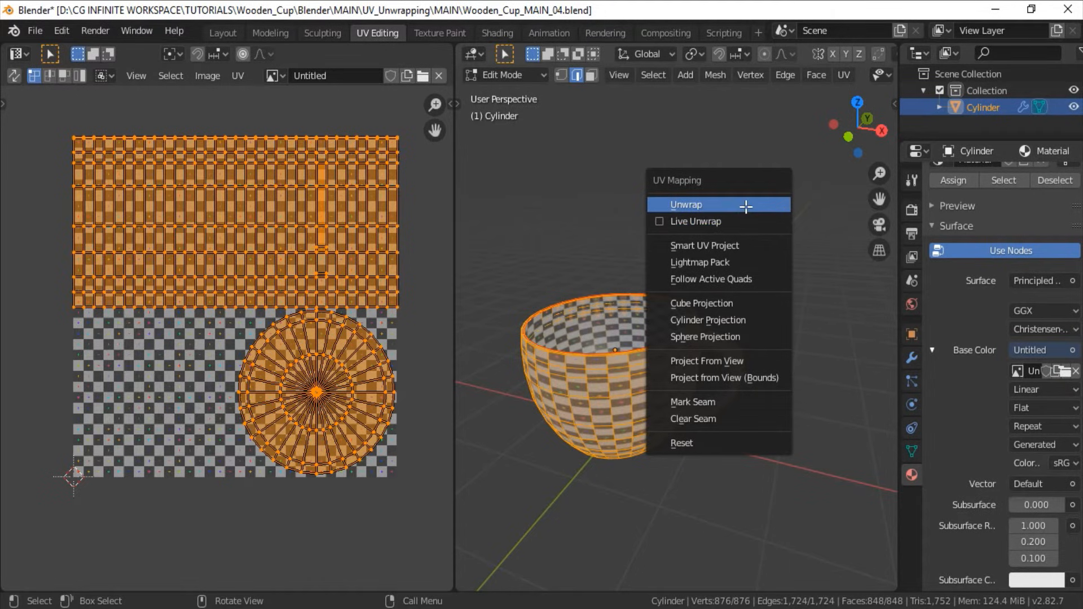
- Unwrap the cup along the rim seam into two circular UV islands and inspect it
click(686, 204)
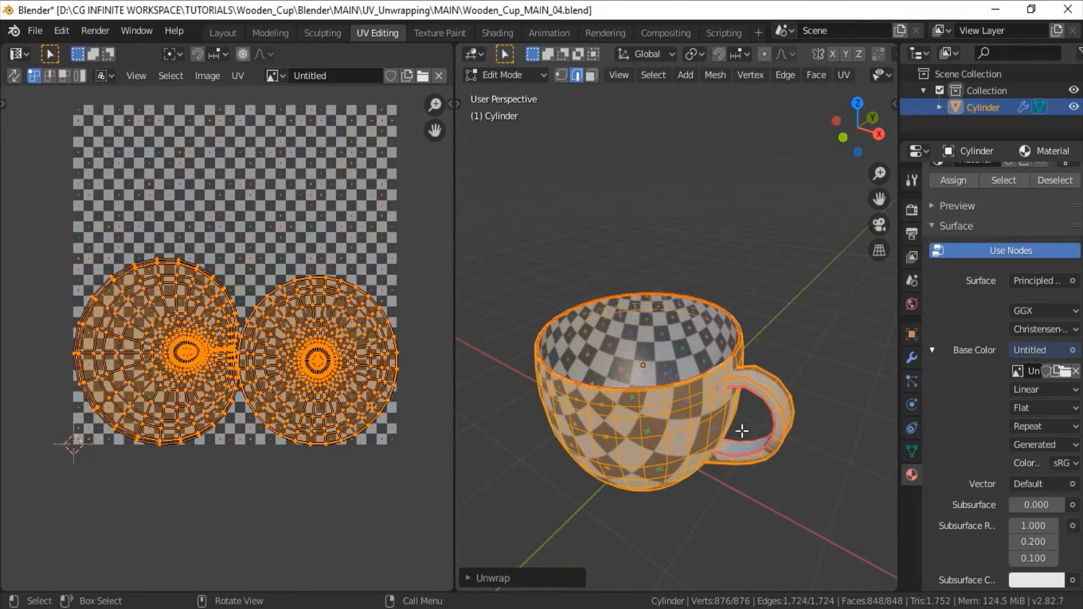
drag(742, 430, 669, 364)
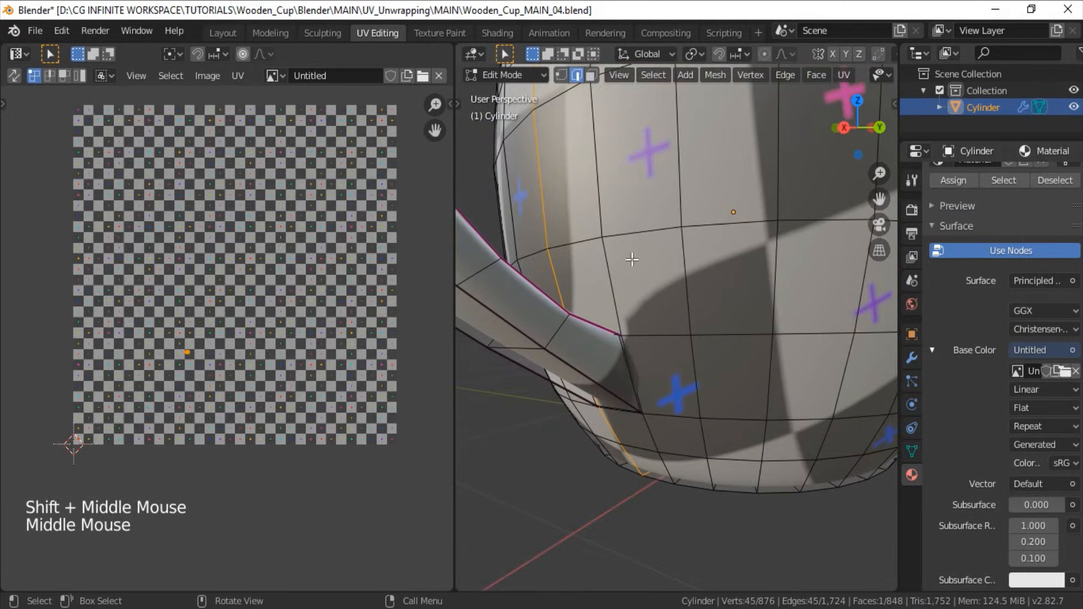
- Mark a vertical seam down the cup wall beneath the handle, then select all geometry
scroll(down, 3)
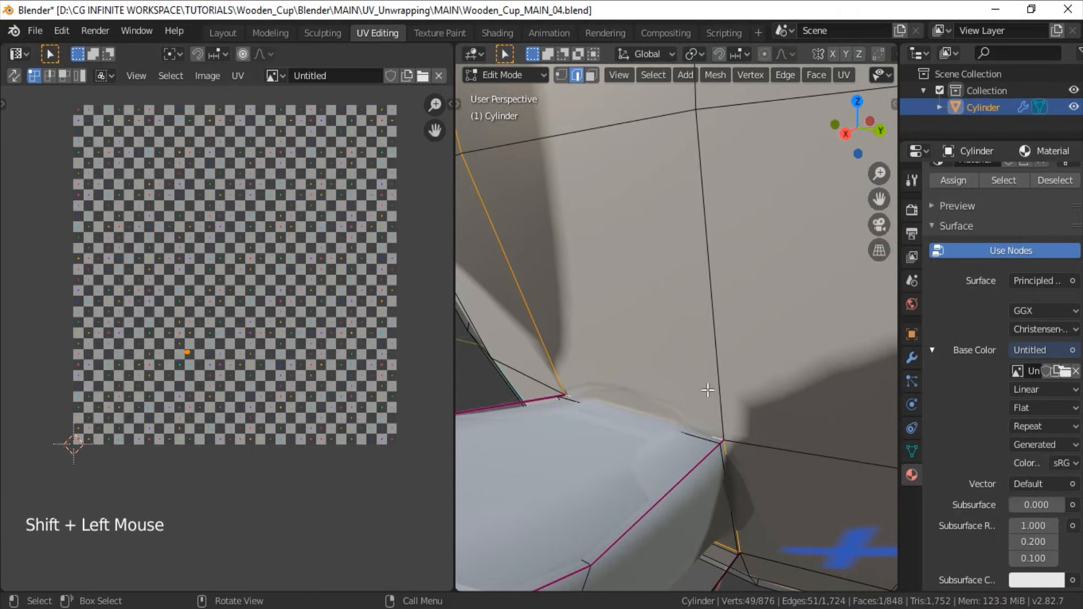
right_click(708, 390)
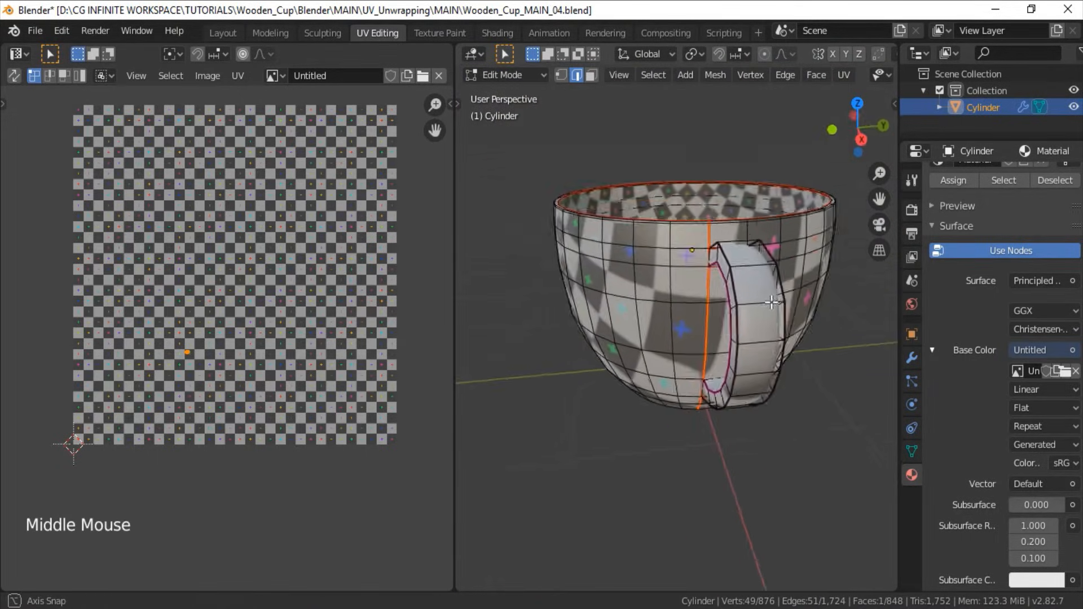
key(a)
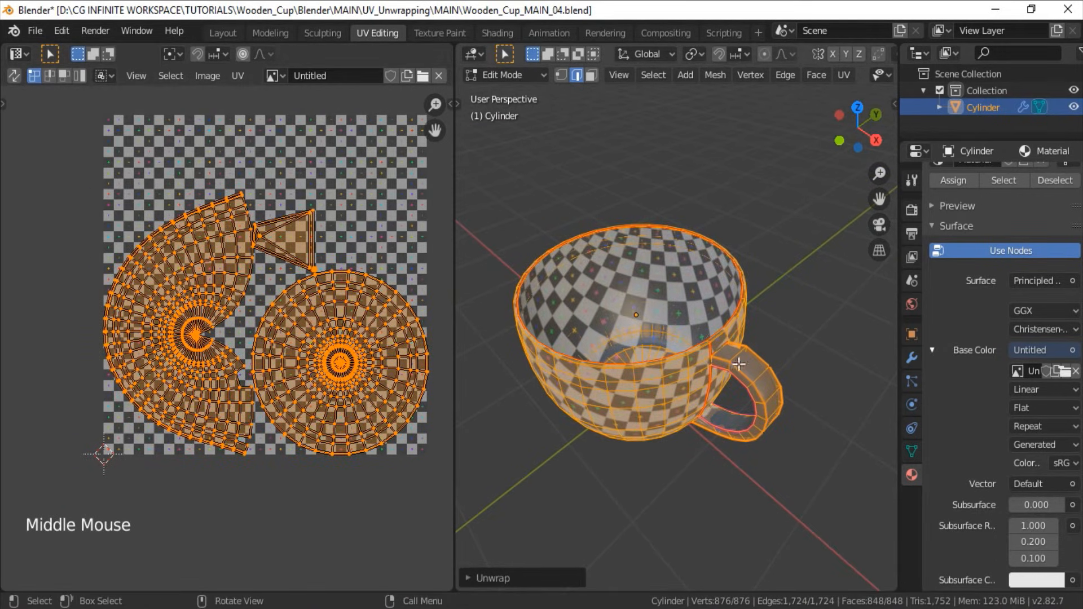
- Orbit the re-unwrapped cup to inspect the checker flow on its outer wall
drag(739, 364, 781, 254)
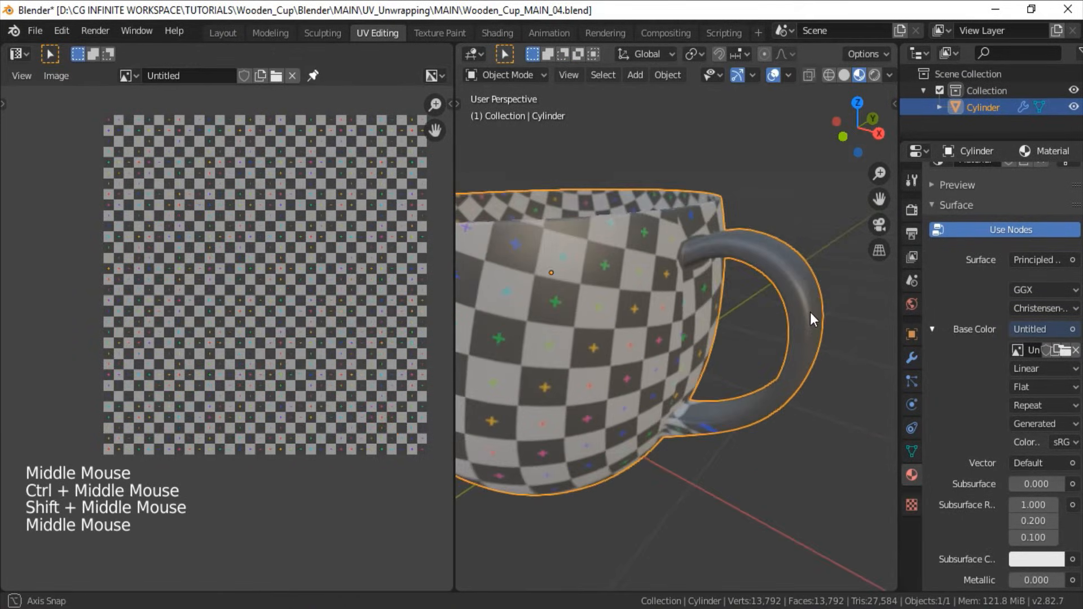
- Mark the handle edge loop as a seam and unwrap the cup with the new seams
key(Tab)
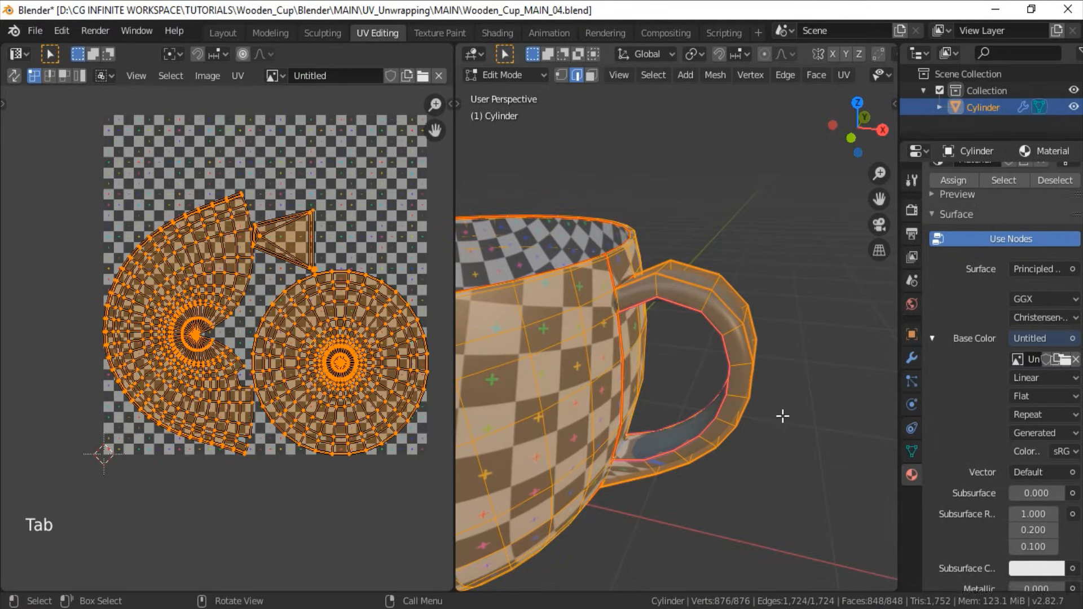
key(alt+a)
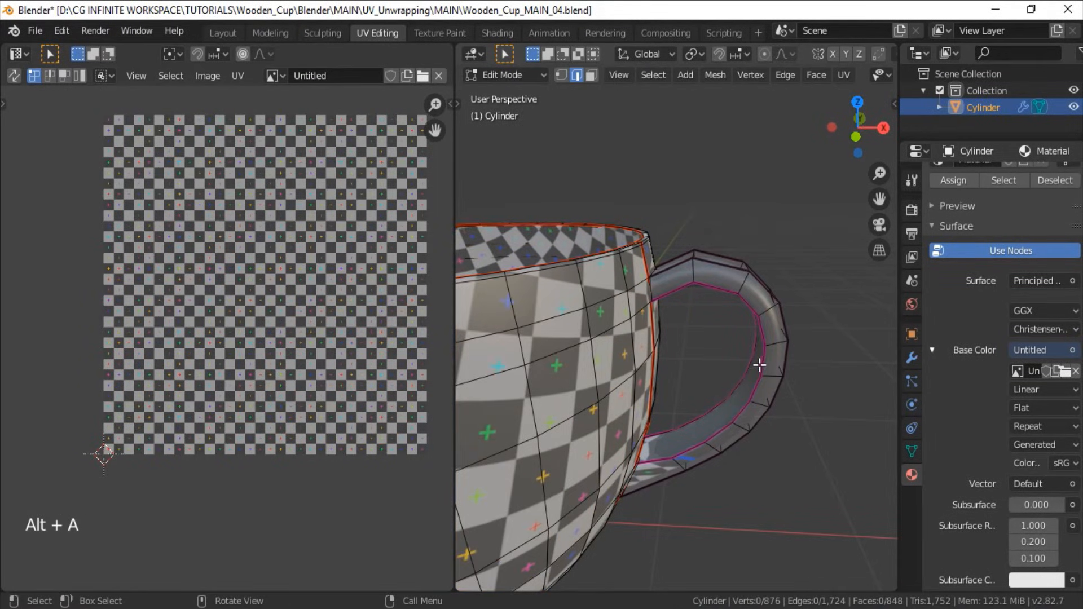
right_click(760, 366)
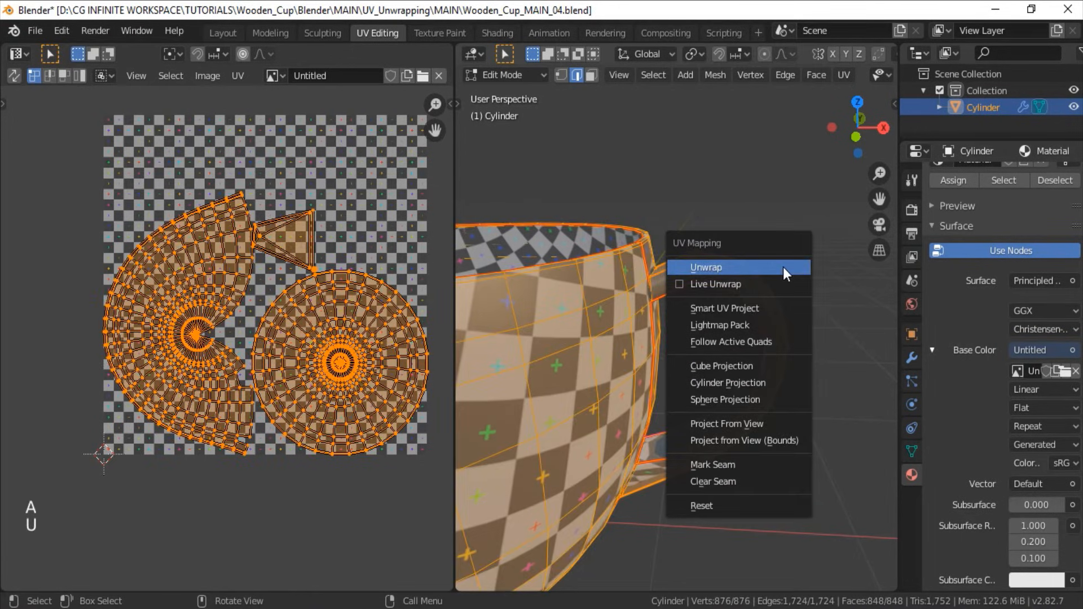
click(705, 267)
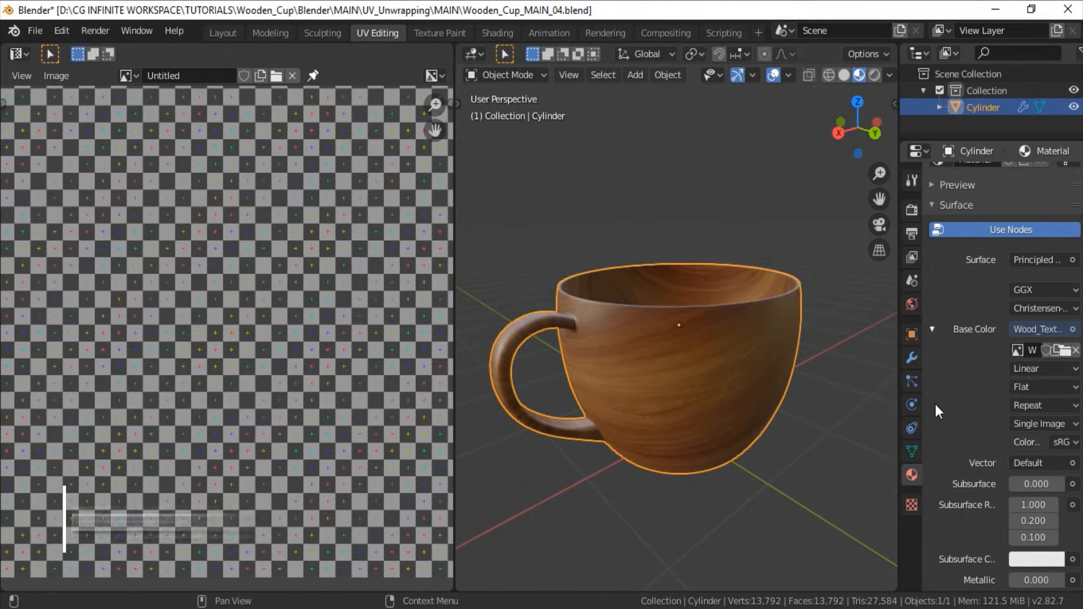
- Show Wood_Texture_Square.jpg behind the UV layout in the UV Editor
click(128, 76)
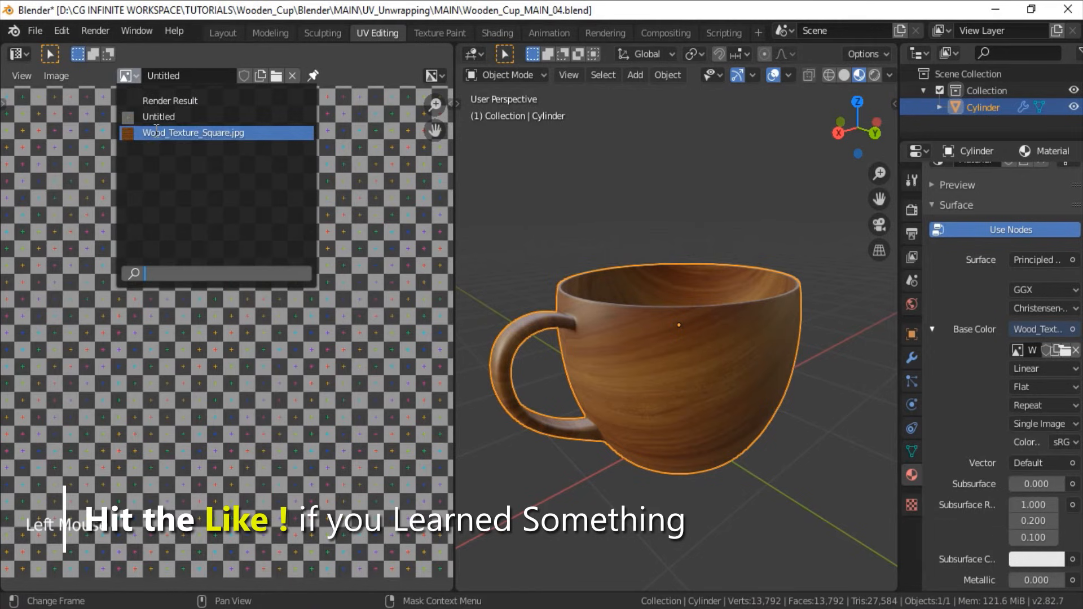
key(Tab)
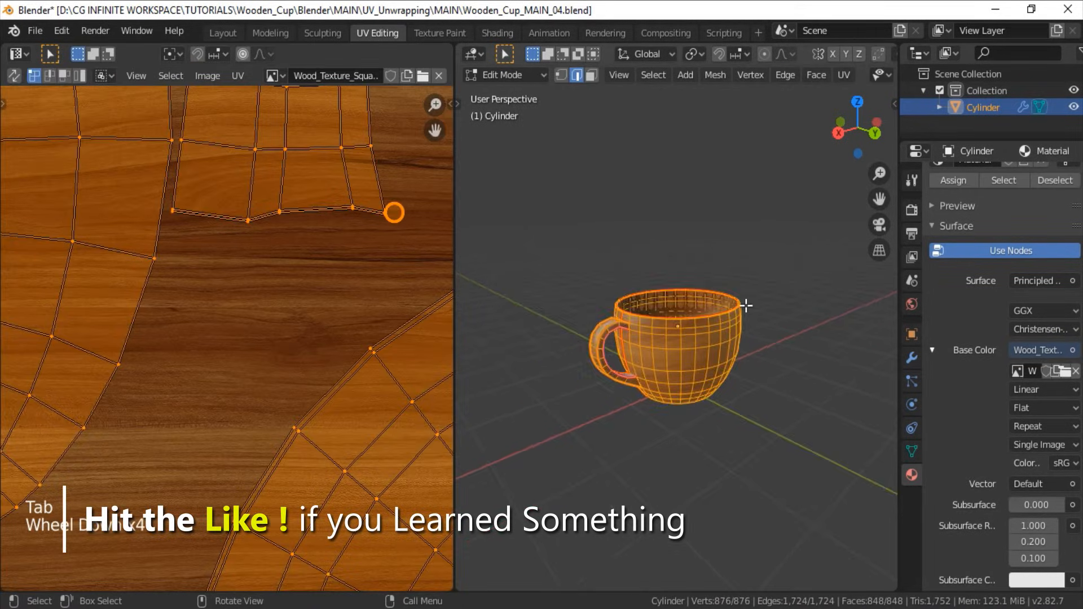
- Isolate and move the handle's UV island over the wood texture to check the grain direction
scroll(down, 3)
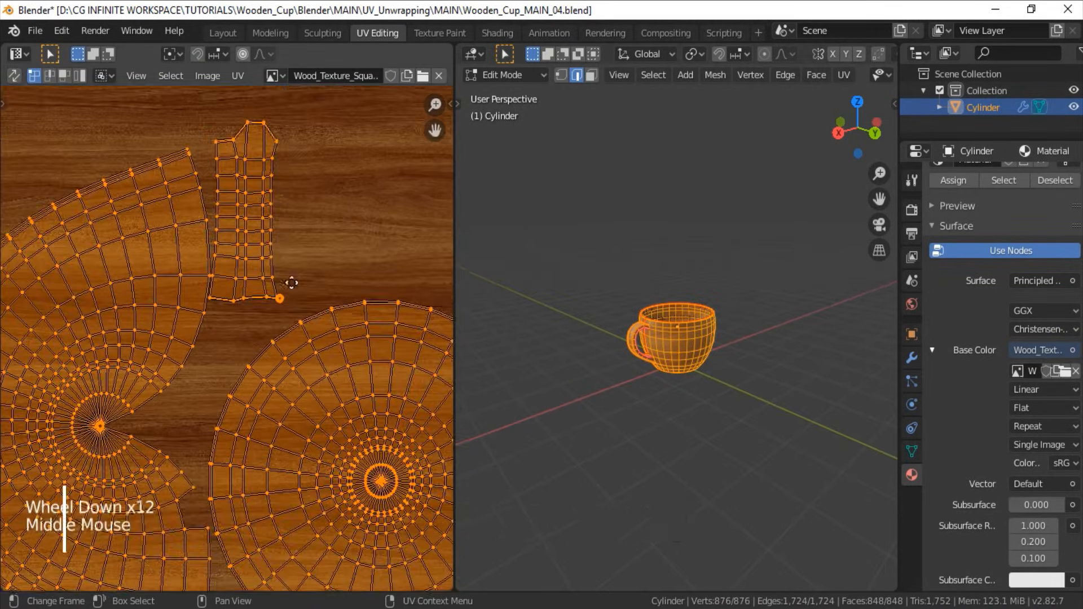
key(alt+a)
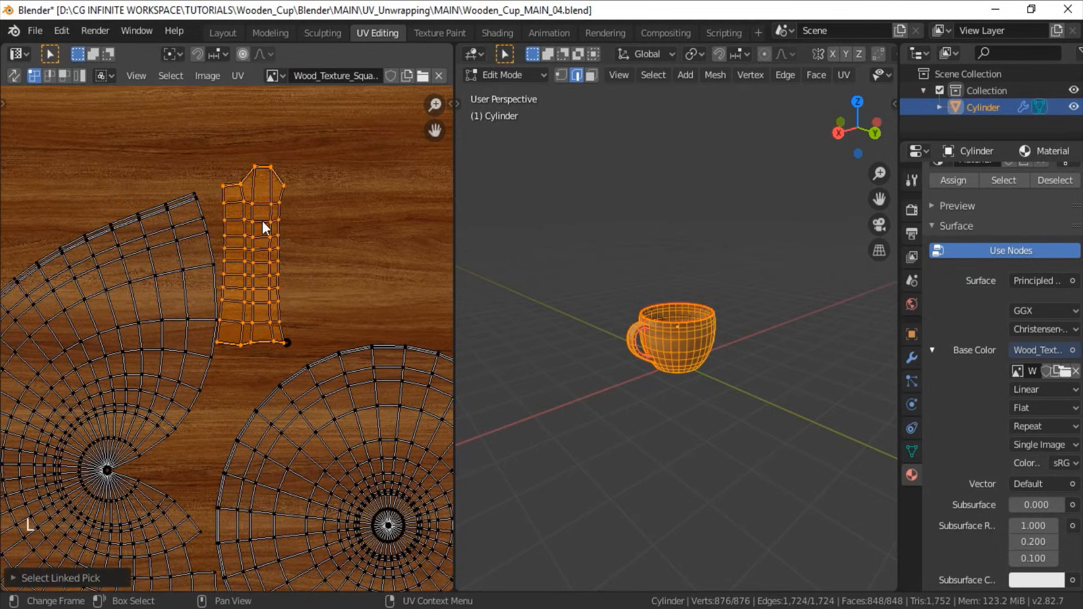
scroll(down, 3)
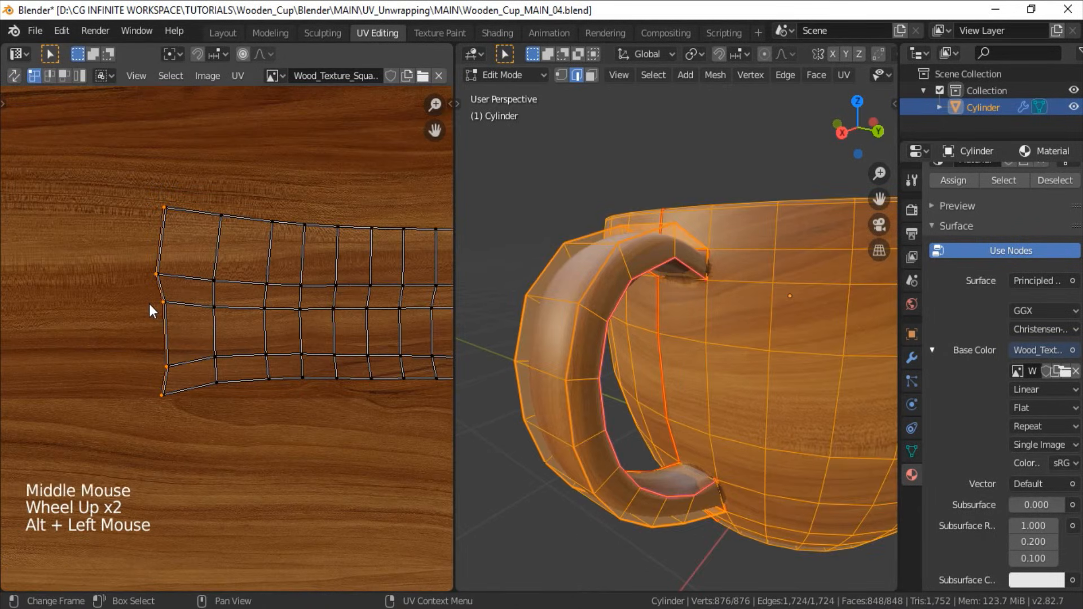
key(g)
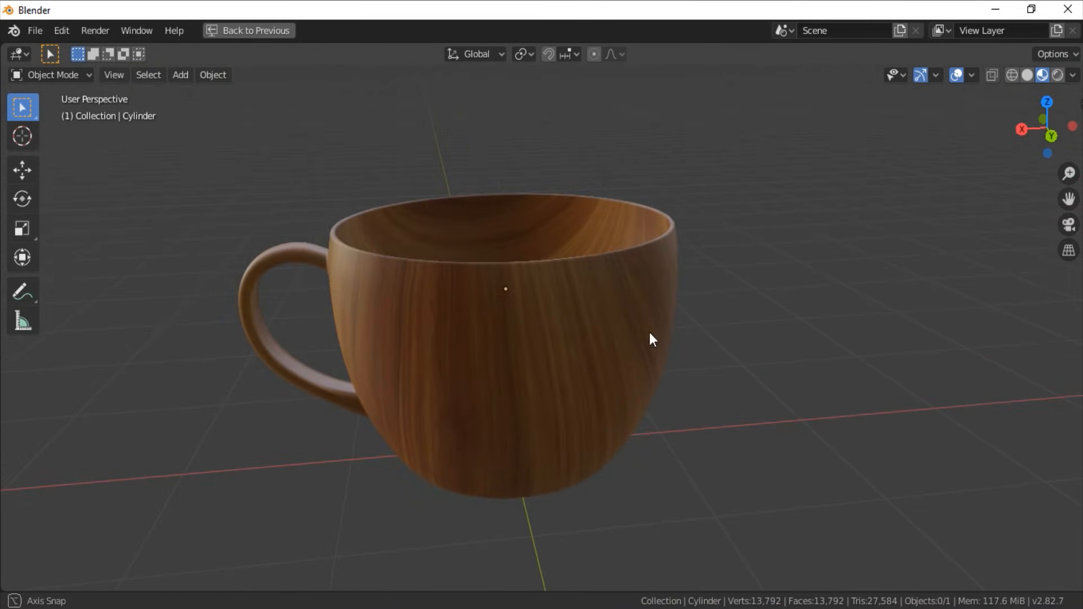
- Orbit around the wood-textured cup to check the grain wraps continuously on wall and handle
drag(653, 338, 414, 306)
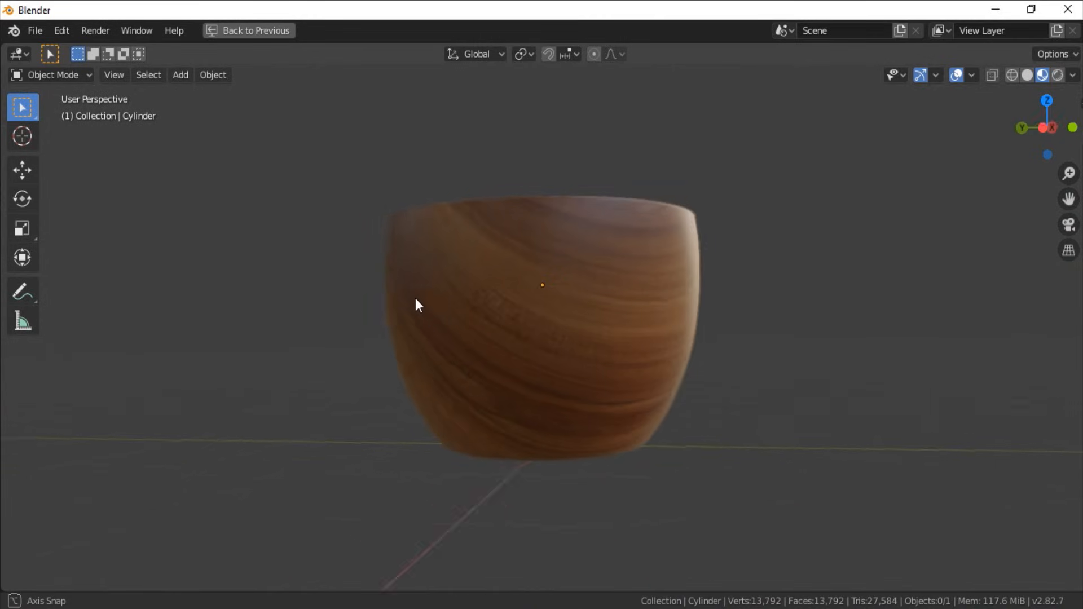
drag(414, 303, 887, 425)
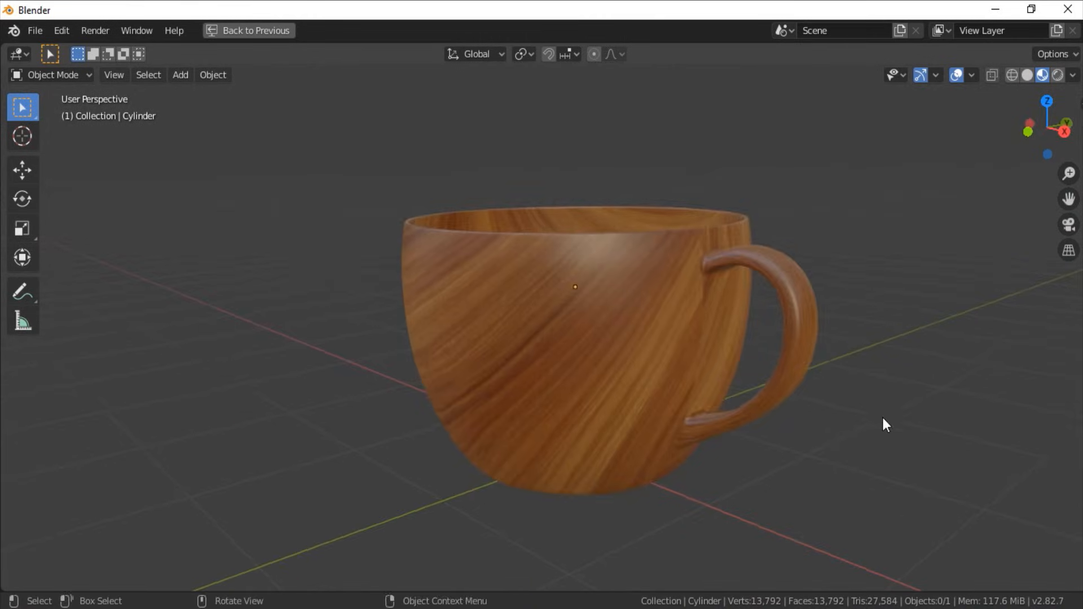
drag(885, 426, 722, 423)
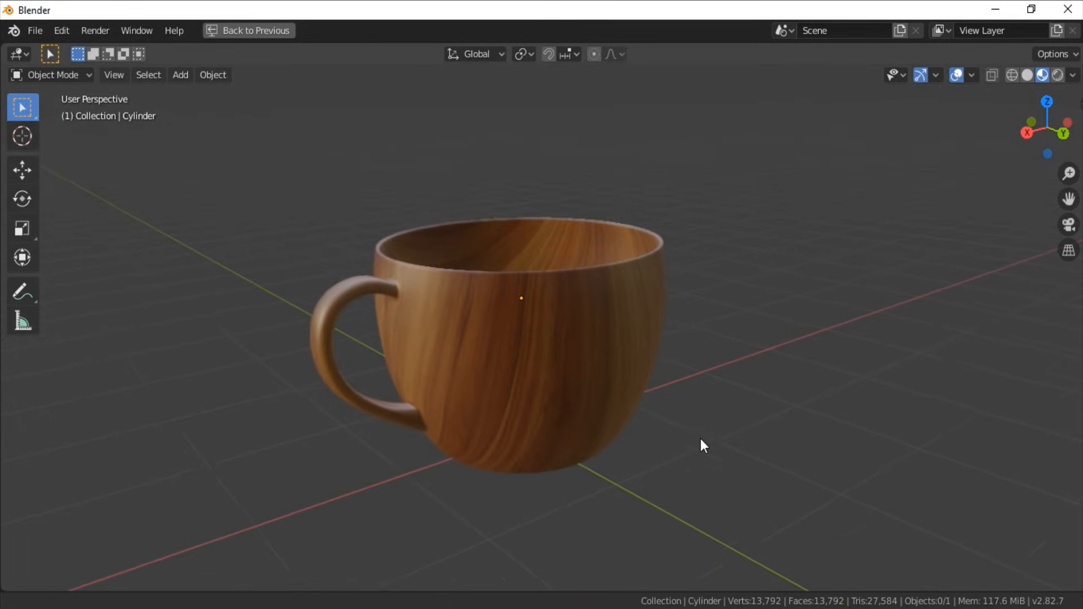
drag(704, 446, 735, 415)
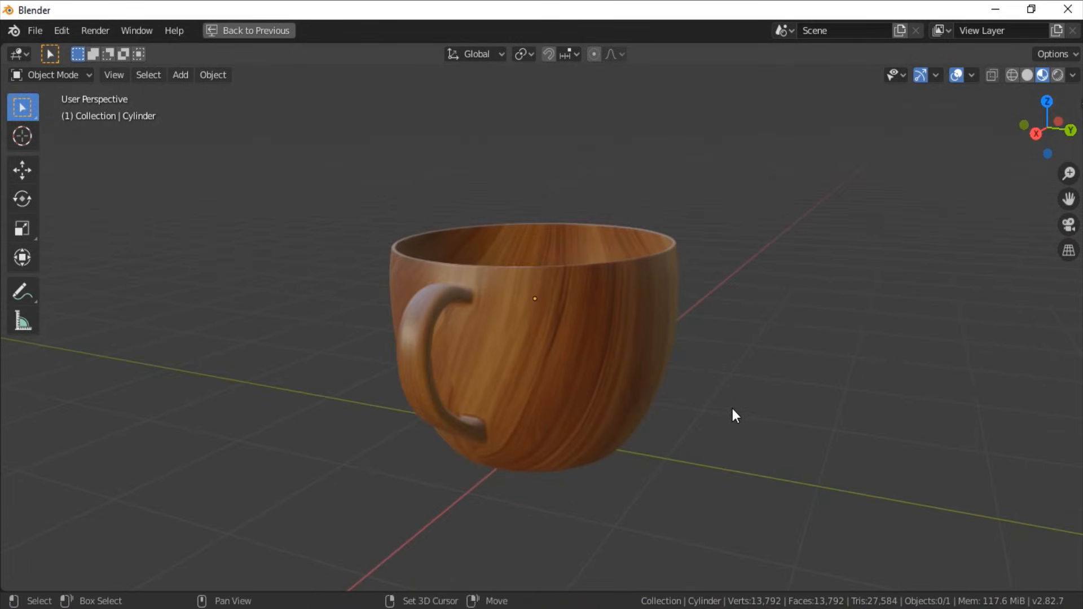